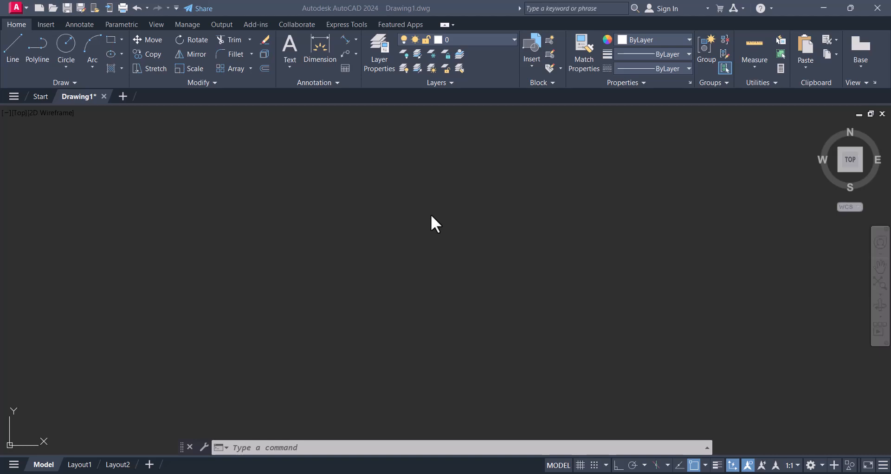
pyautogui.moveTo(437, 267)
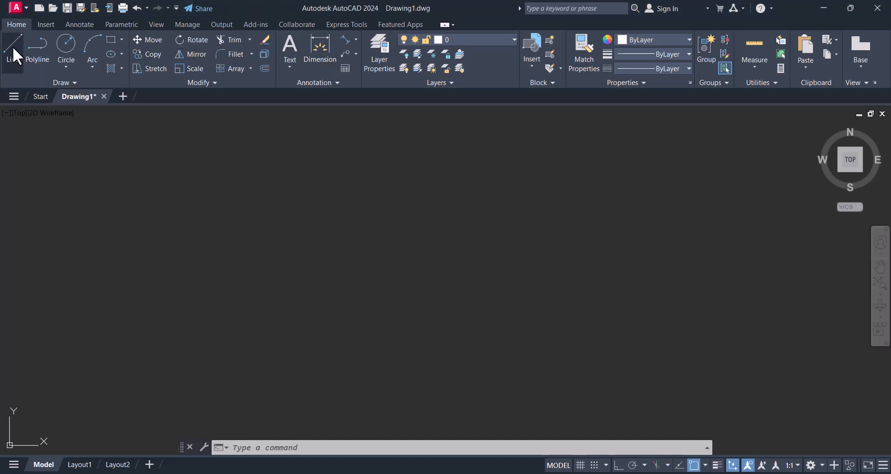
pyautogui.click(9, 51)
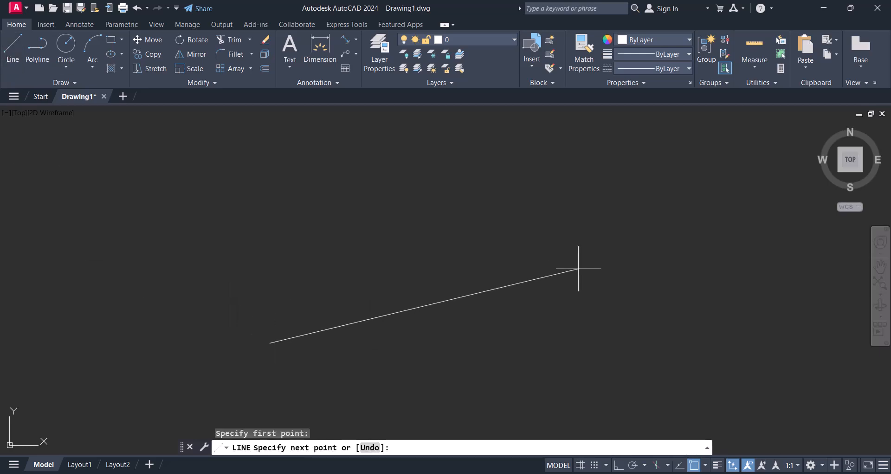
pyautogui.moveTo(516, 251)
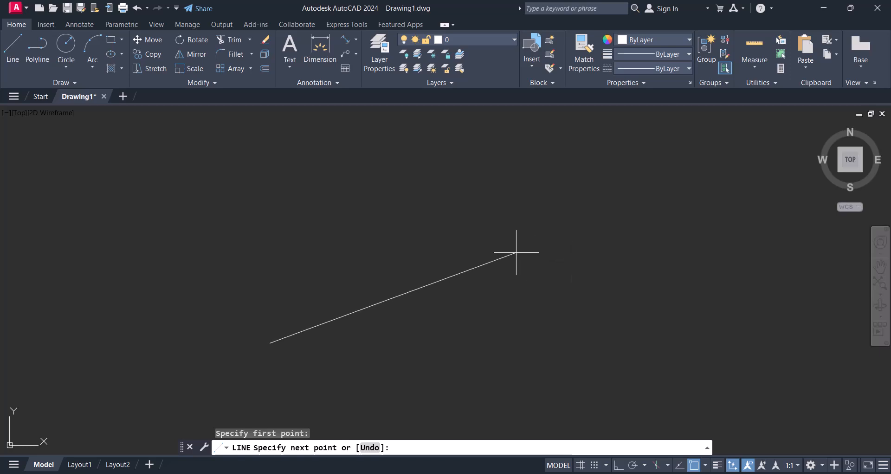
pyautogui.moveTo(556, 197)
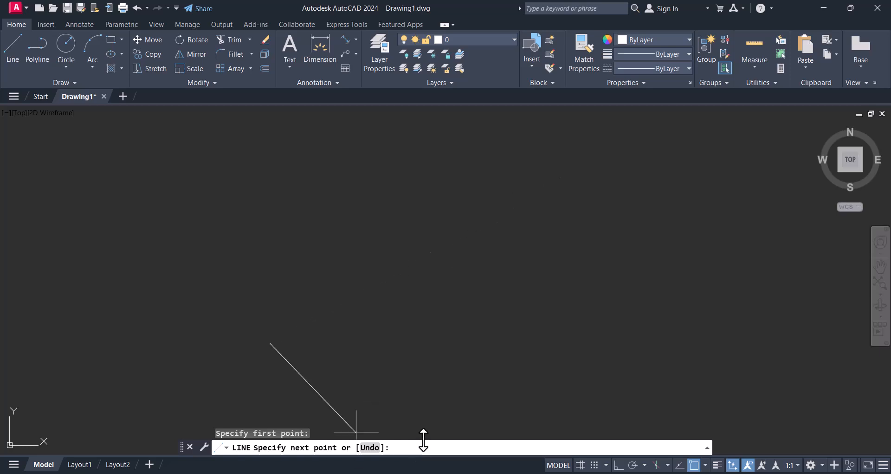
pyautogui.write('@300')
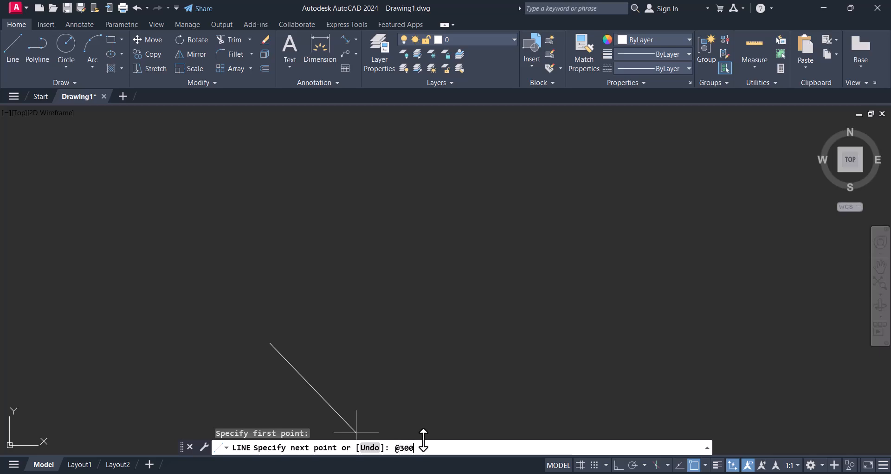
pyautogui.press('enter')
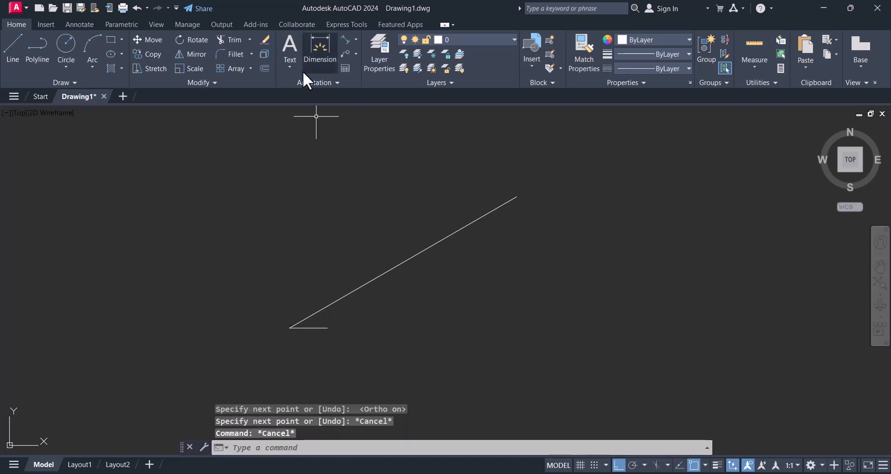
# Add a 30° angular dimension between the base and slanted line, then an aligned 300 dimension.
pyautogui.click(319, 51)
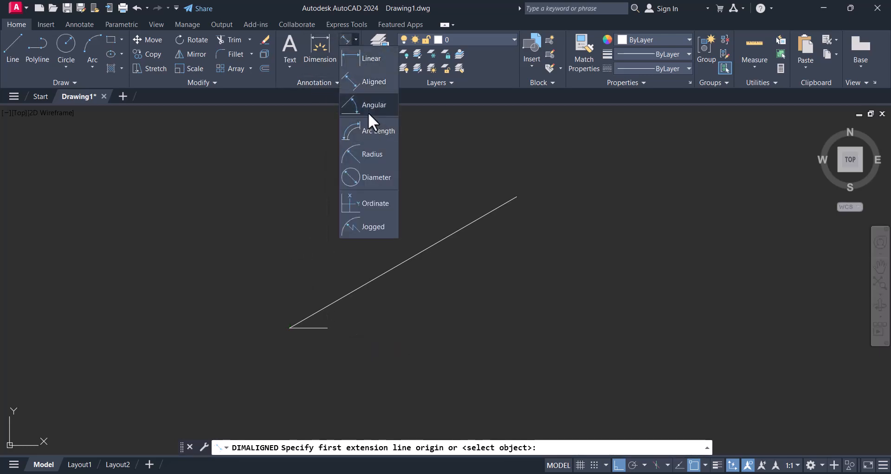
pyautogui.click(375, 105)
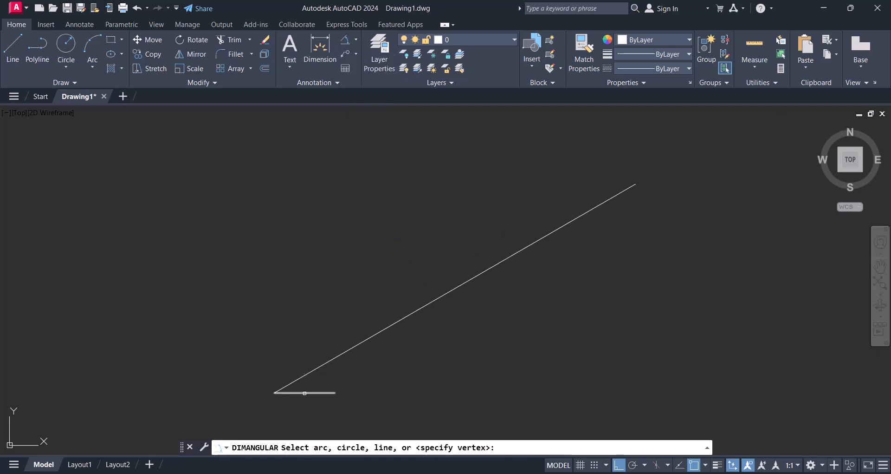
pyautogui.click(305, 392)
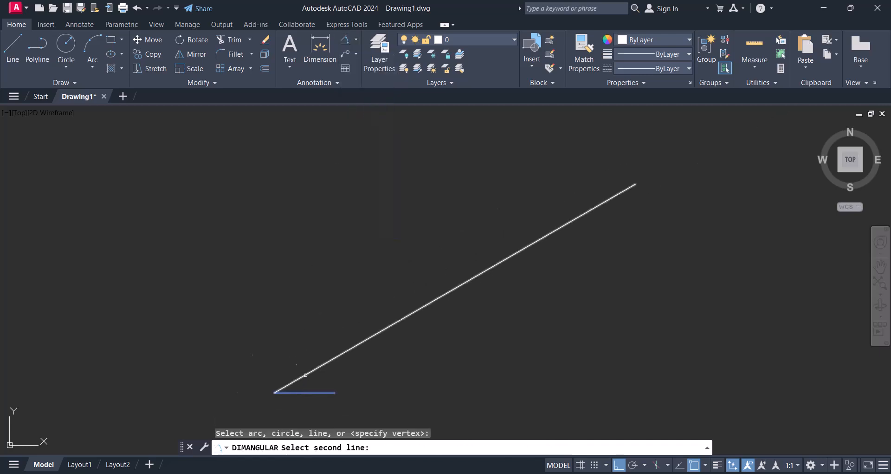
pyautogui.click(421, 341)
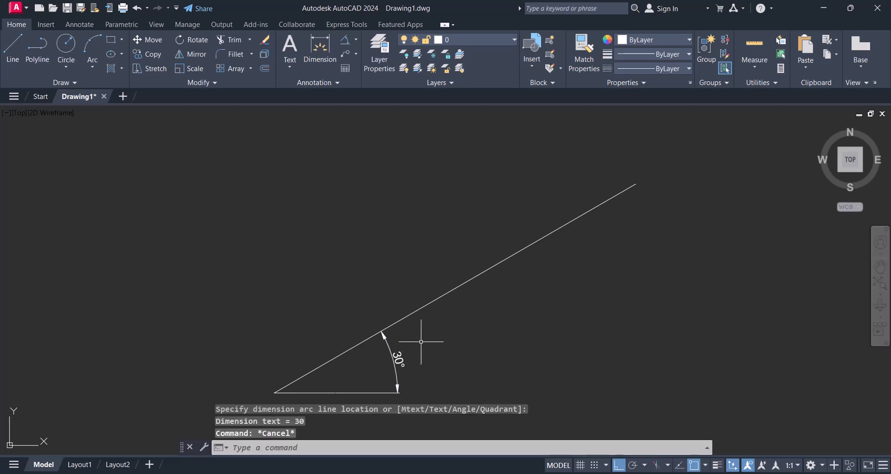
pyautogui.click(355, 39)
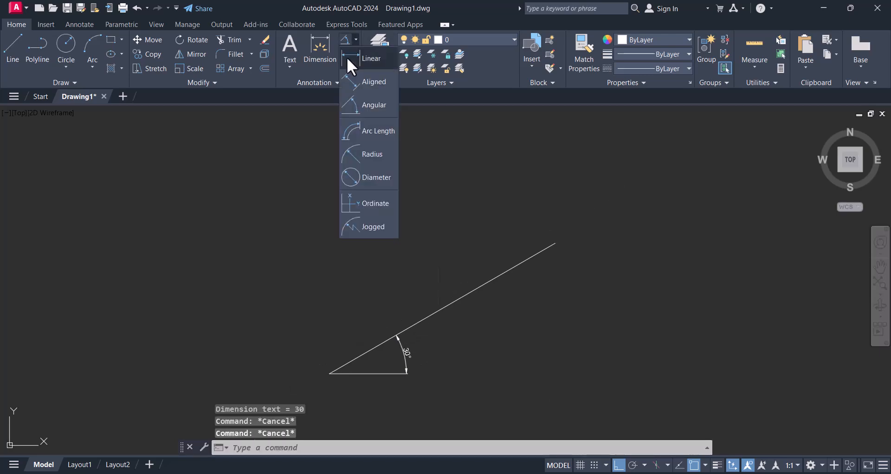
pyautogui.click(375, 82)
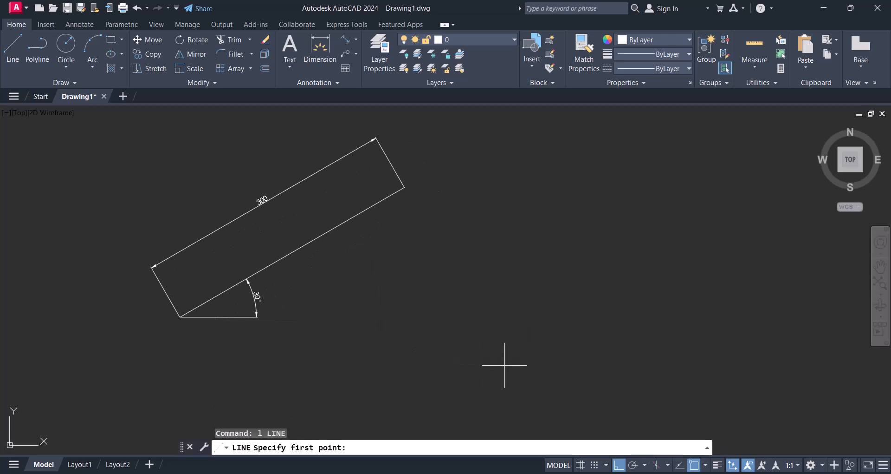
pyautogui.click(504, 365)
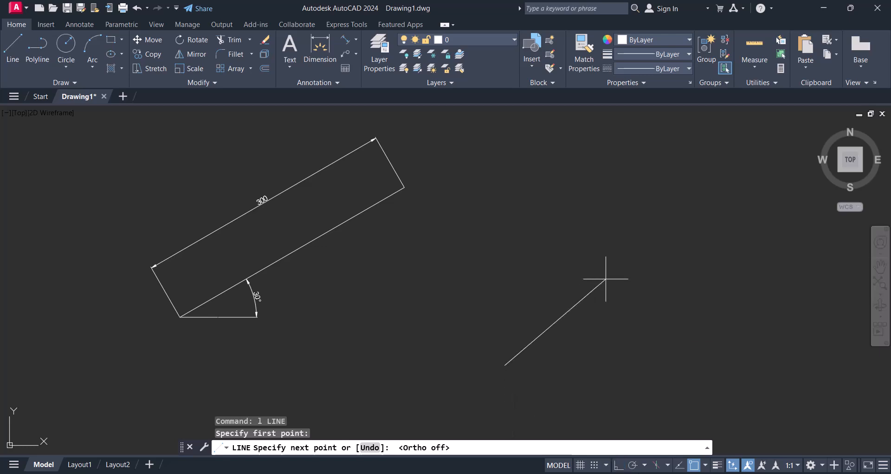
pyautogui.write('@')
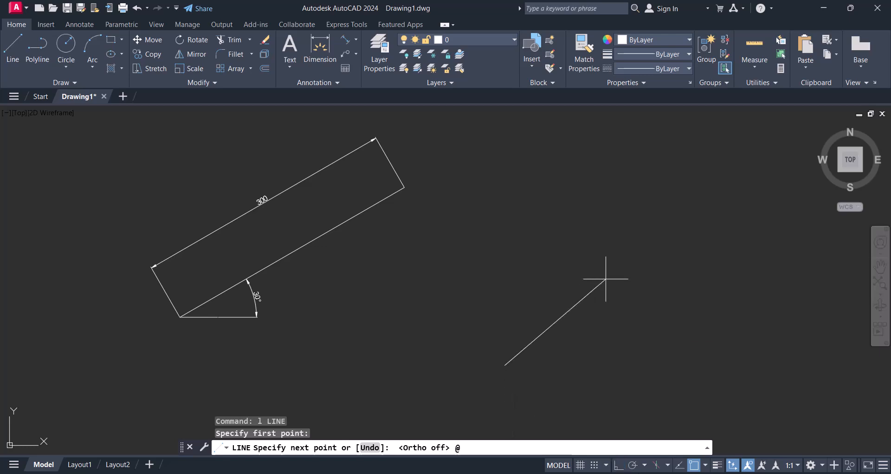
pyautogui.write('200')
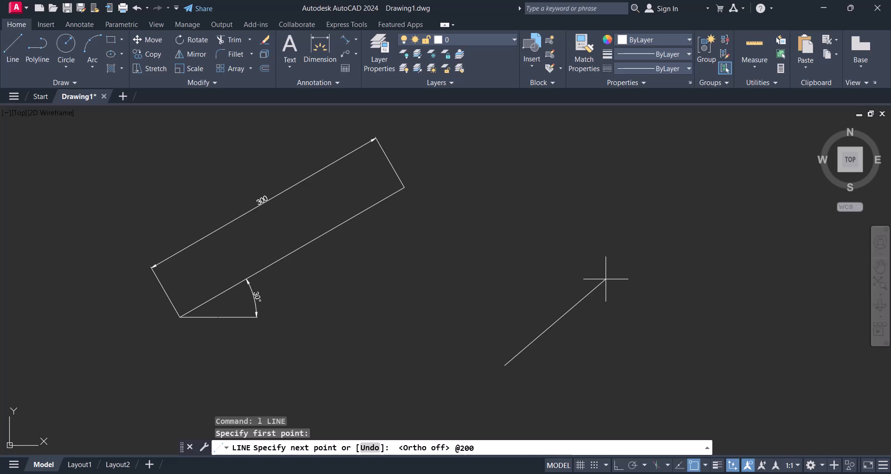
pyautogui.write('<135')
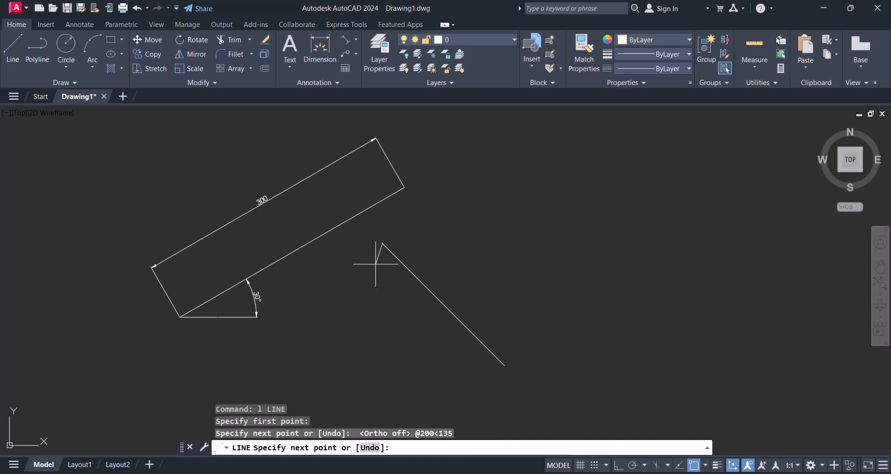
pyautogui.press('Escape')
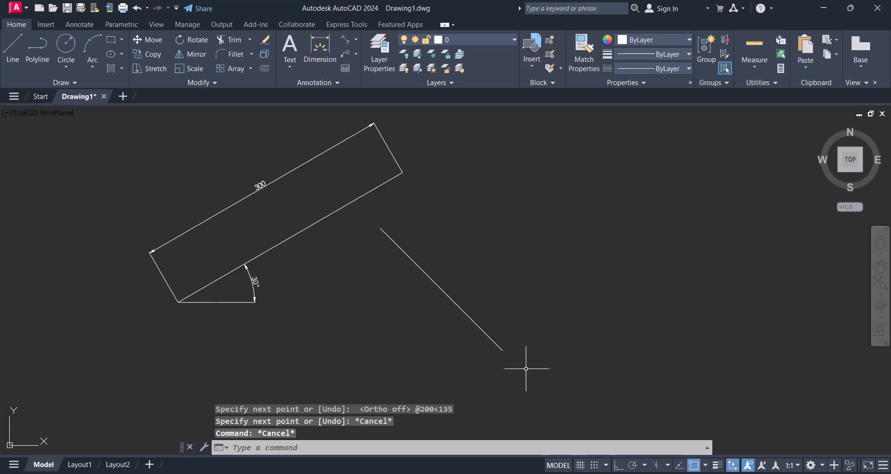
pyautogui.write('l')
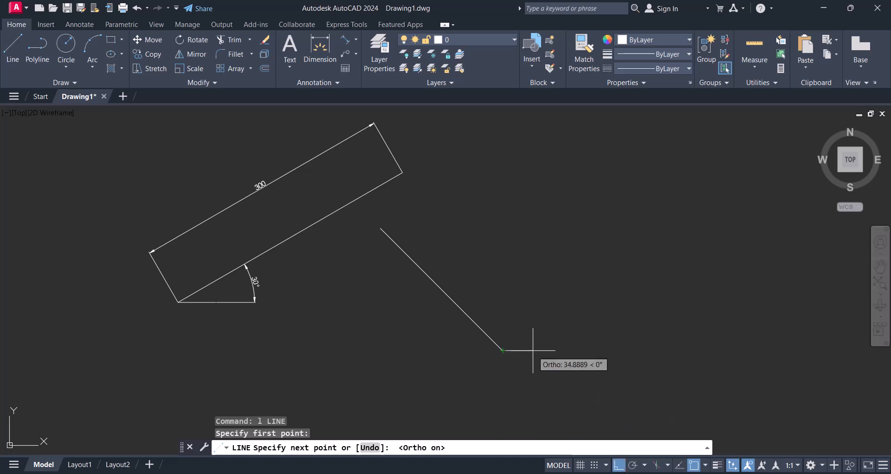
# Add a horizontal base line under the 200 line and a 135° angular dimension.
pyautogui.press('Escape')
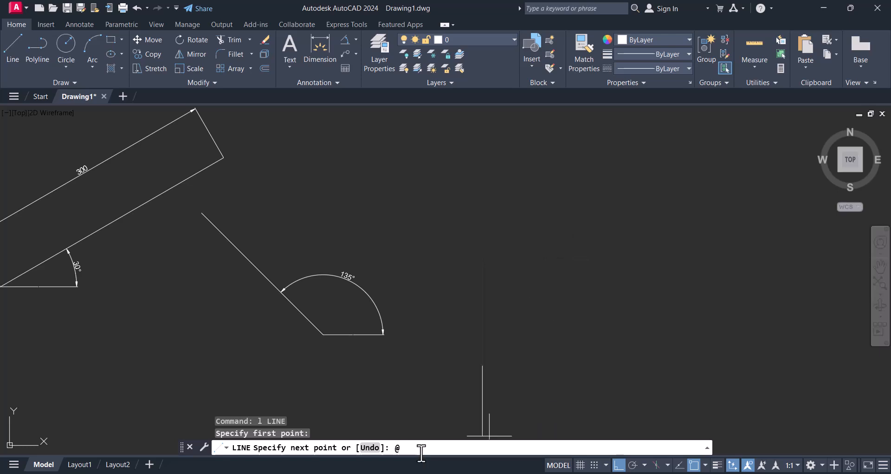
# Draw a 250-long line at 45° and start a new line from its midpoint.
pyautogui.write('250<')
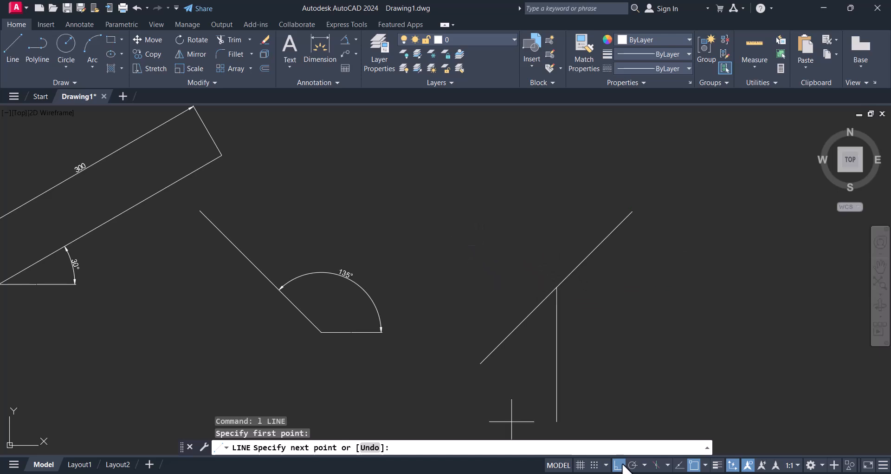
pyautogui.click(618, 464)
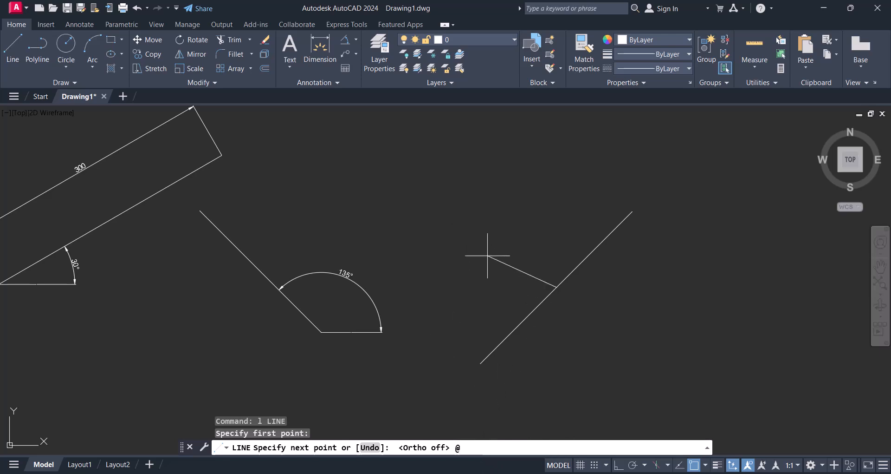
# Draw a 150-long line at 135° from the 45° line's midpoint and dimension the 90° angle.
pyautogui.write('15')
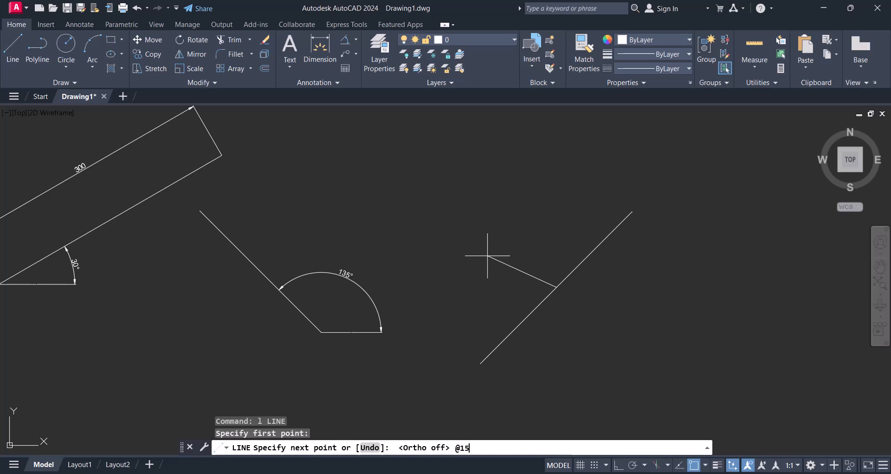
pyautogui.write('0<')
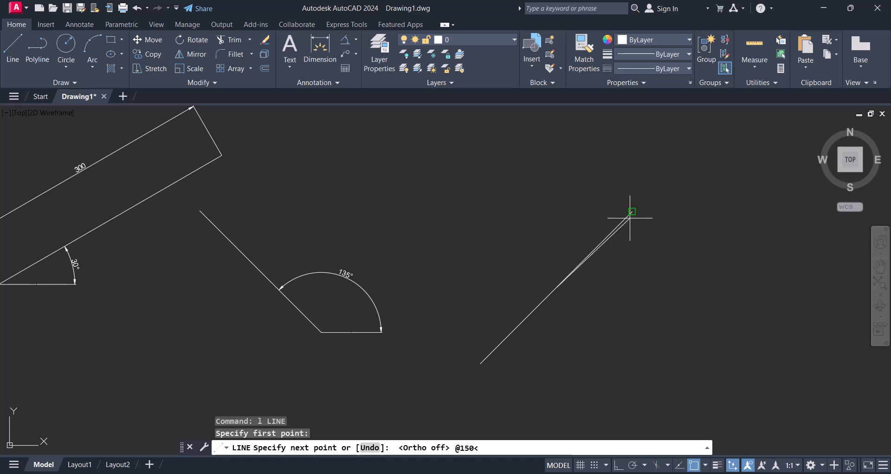
pyautogui.moveTo(566, 151)
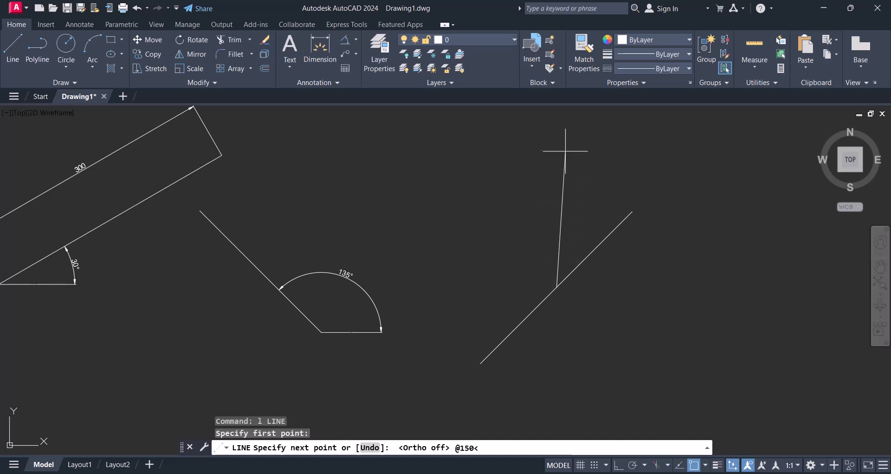
pyautogui.moveTo(559, 145)
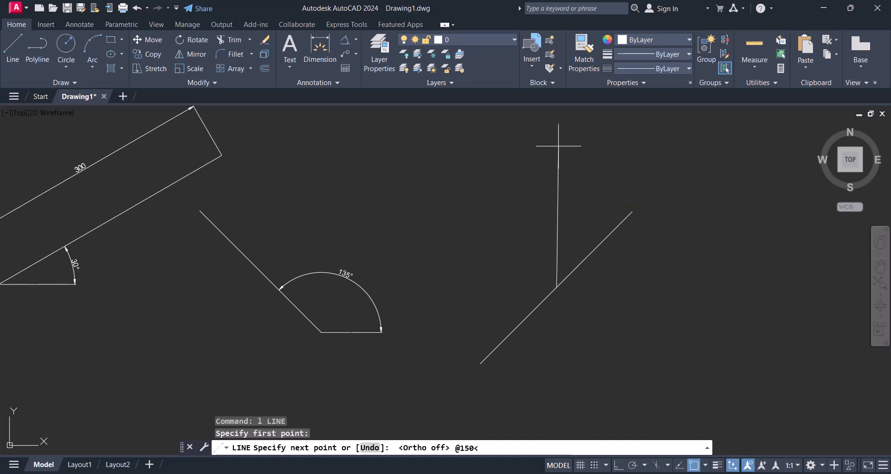
pyautogui.moveTo(558, 182)
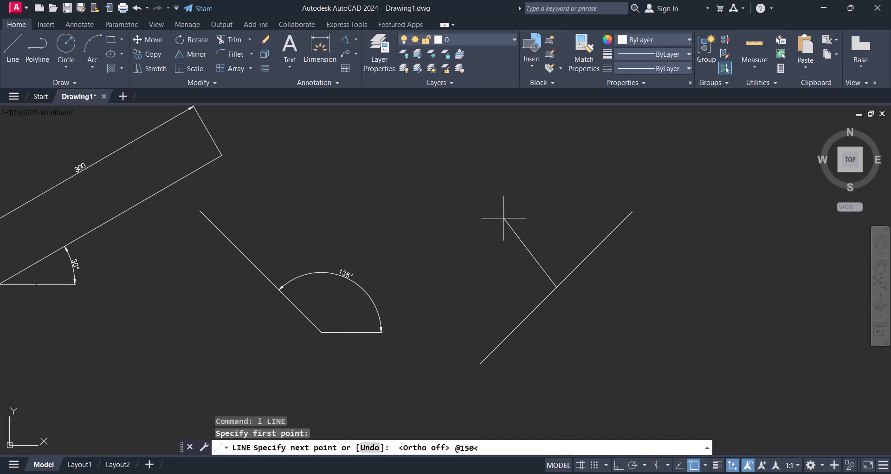
pyautogui.write('13')
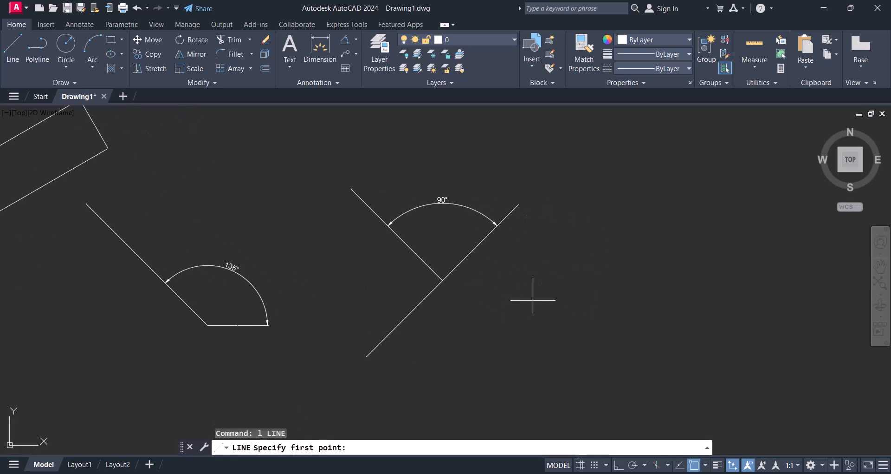
# Draw a vertical and a horizontal line crossing to form a cross.
pyautogui.click(586, 426)
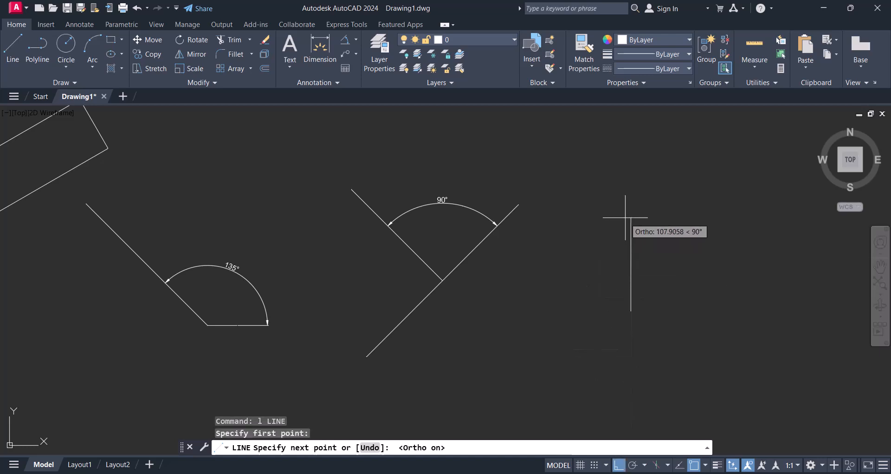
pyautogui.moveTo(642, 262)
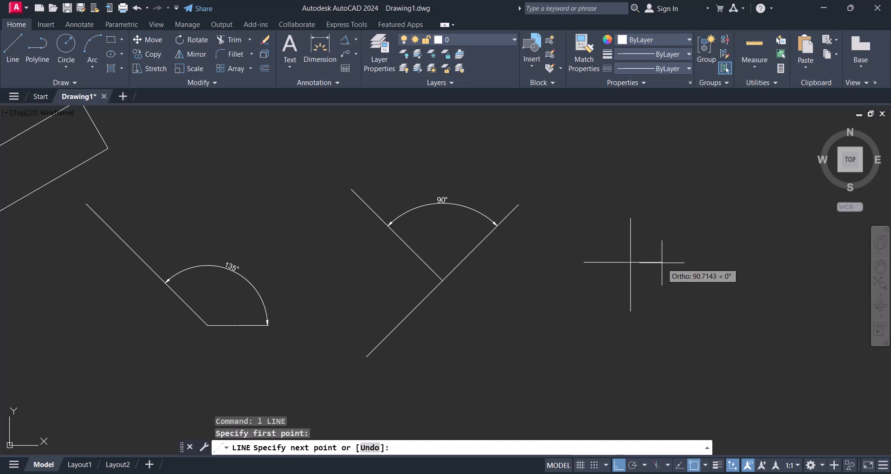
pyautogui.press('Escape')
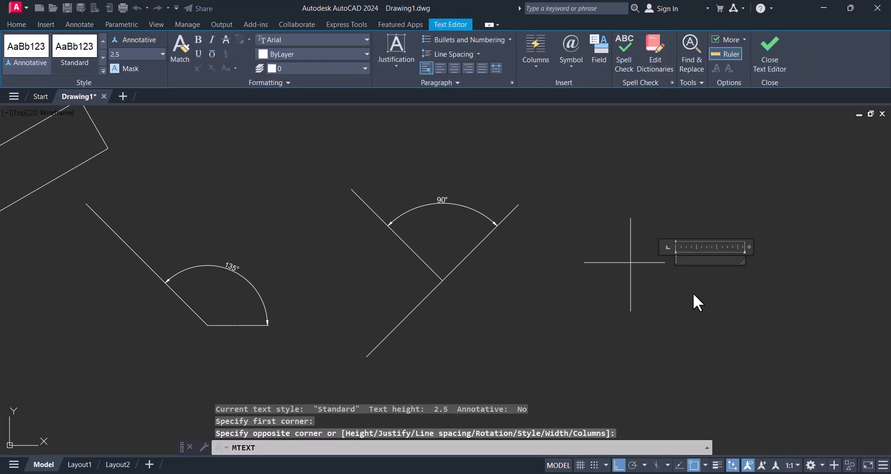
# Create a 0 label with text height 10 and copy it to the cross ends.
pyautogui.write('0')
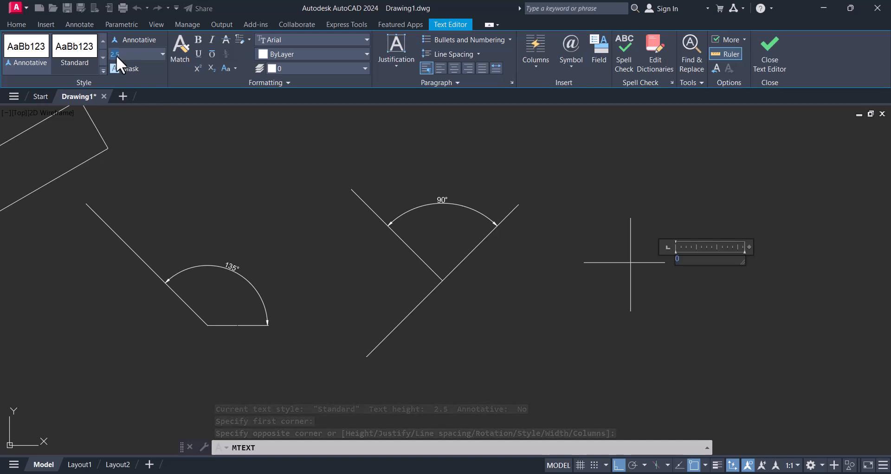
pyautogui.write('10')
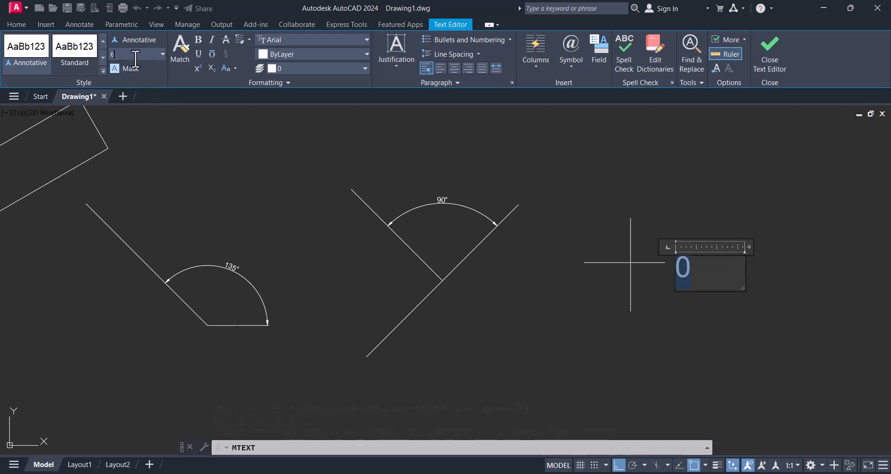
pyautogui.press('Escape')
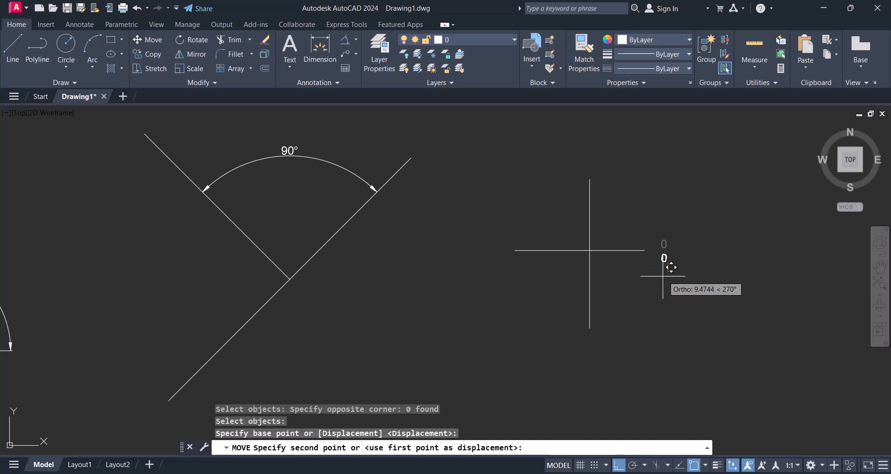
pyautogui.press('Escape')
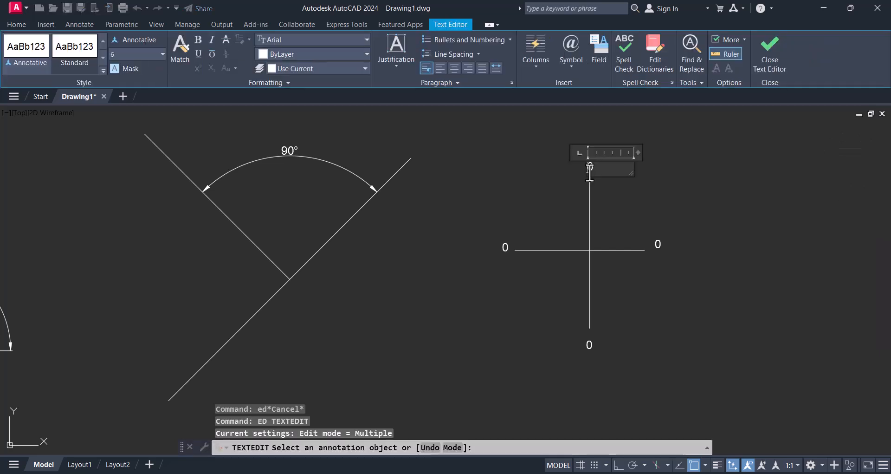
# Edit the cross labels to read 90 at top, 180 at left and 270 at bottom.
pyautogui.write('90')
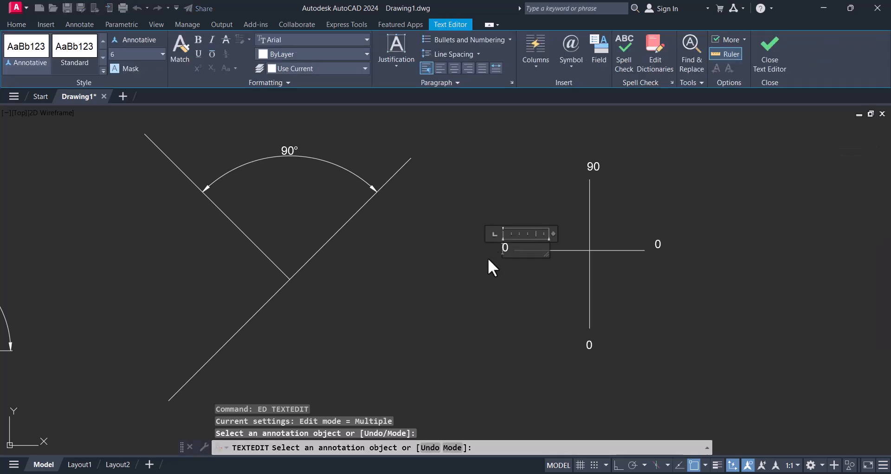
pyautogui.write('18')
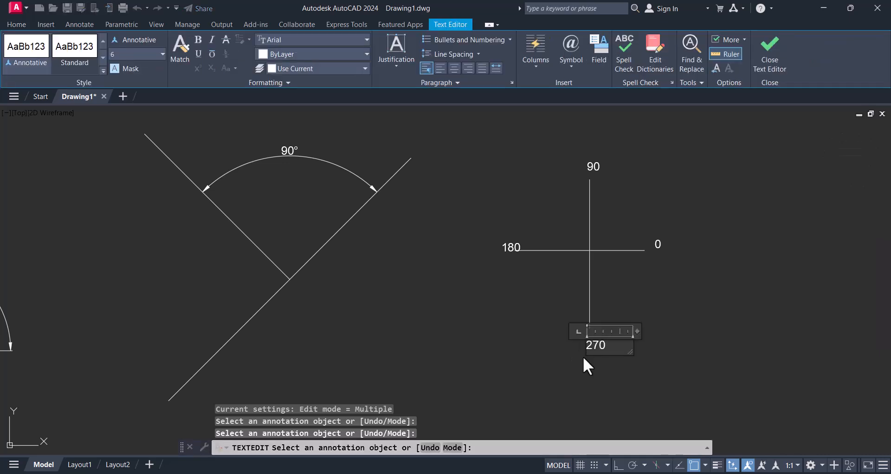
pyautogui.press('Escape')
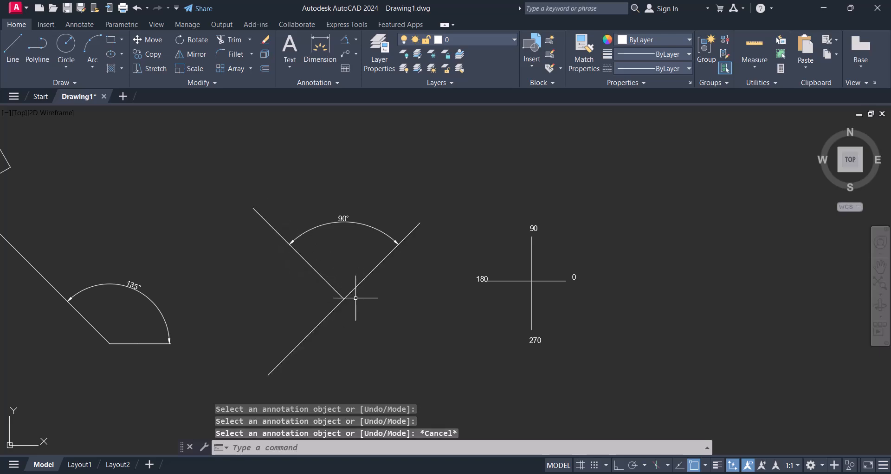
pyautogui.moveTo(355, 165)
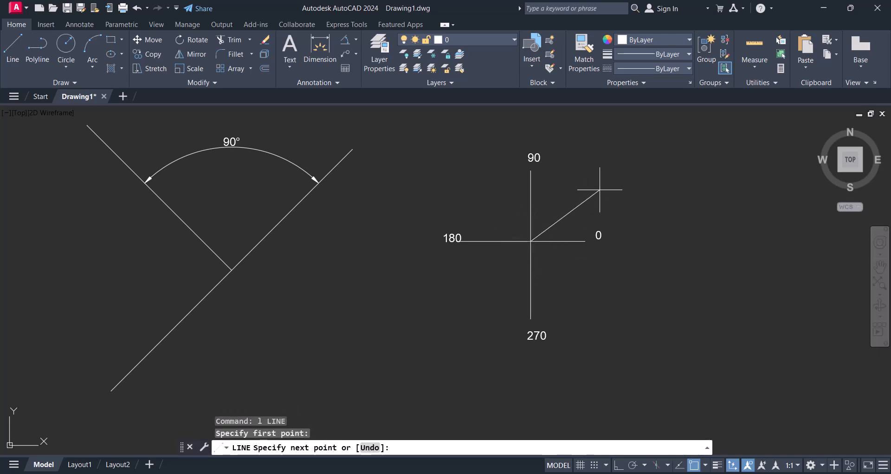
pyautogui.write('@')
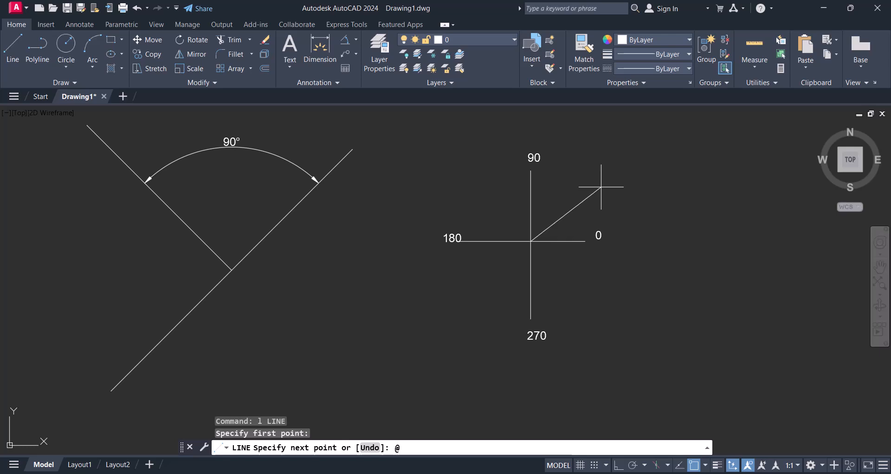
pyautogui.write('150<')
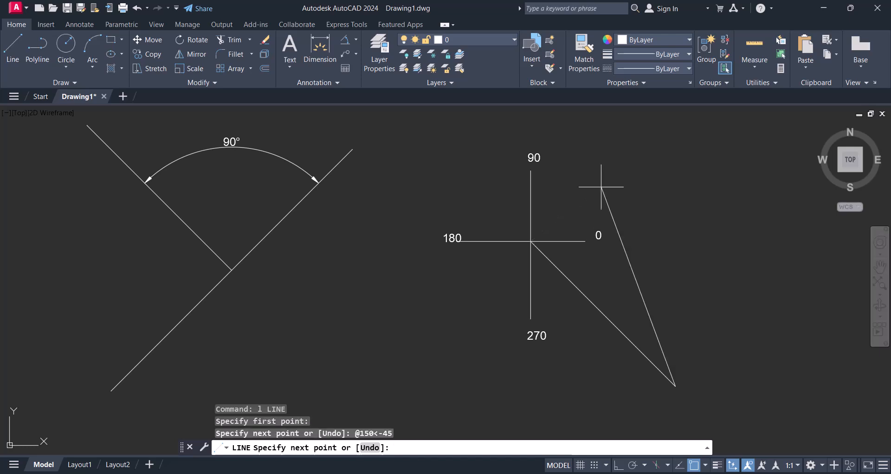
pyautogui.press('Escape')
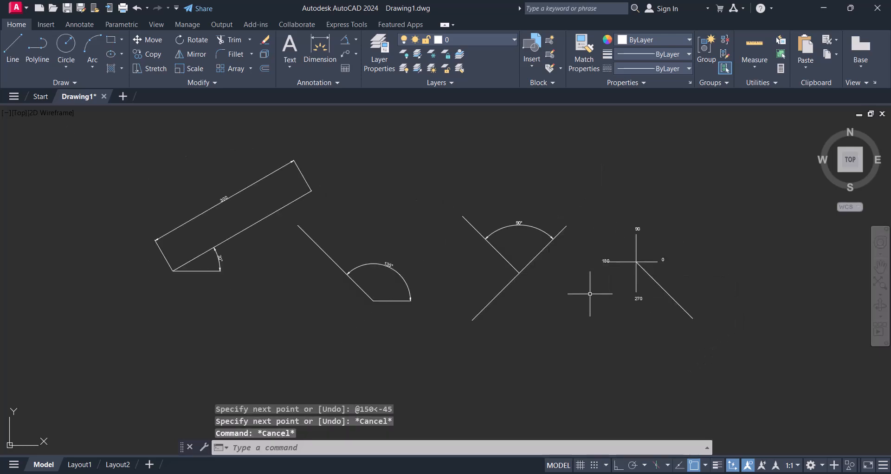